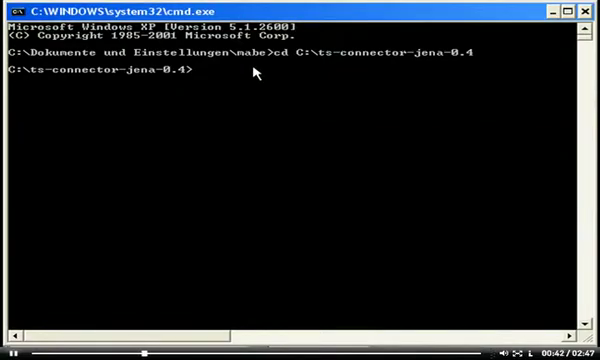
- Start the Jena triplestore in console mode with 'start-triplestore jena console'
{"action": "type", "text": "start"}
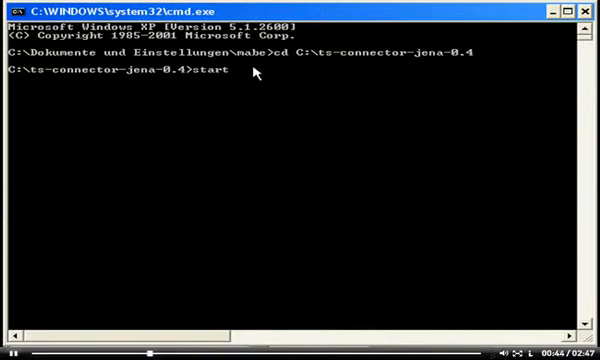
{"action": "type", "text": "-triplestore j"}
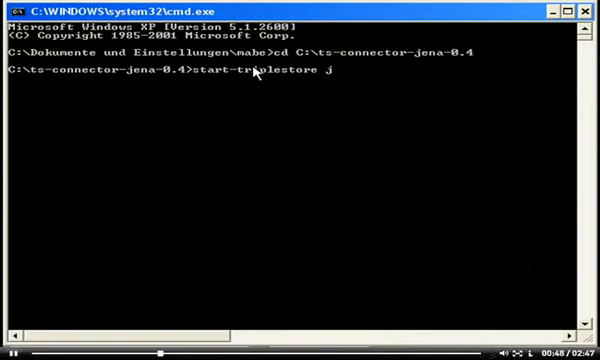
{"action": "type", "text": "ena con"}
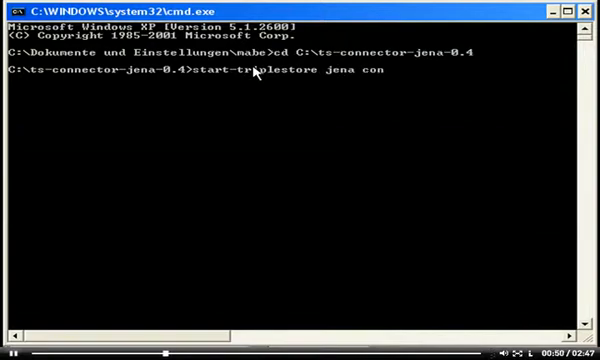
{"action": "key", "text": "Return"}
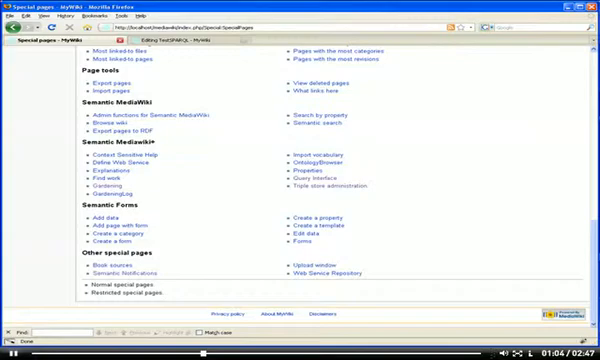
- Go to the Triple store administration page under Semantic Mediawiki+ on Special pages
{"action": "scroll", "scroll_direction": "down", "scroll_amount": 3}
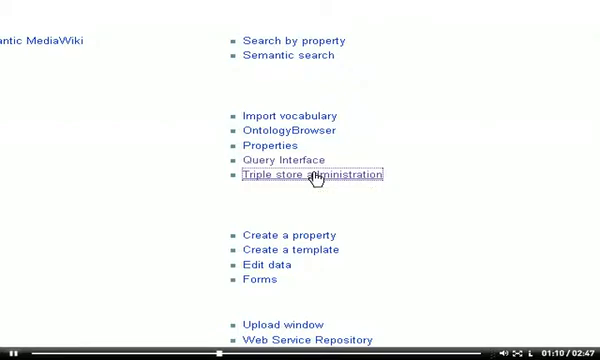
{"action": "left_click", "coordinate": [311, 176]}
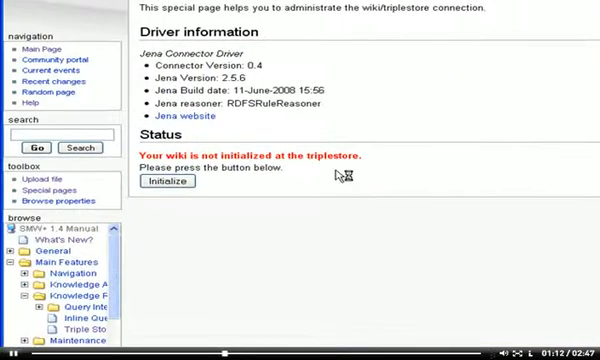
{"action": "mouse_move", "coordinate": [168, 187]}
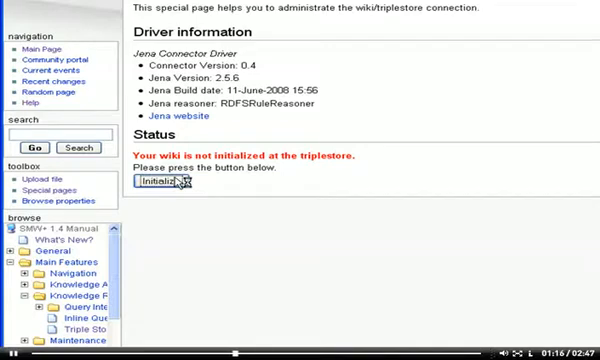
- Initialize the wiki at the Jena triplestore and follow the continue link afterwards
{"action": "left_click", "coordinate": [158, 182]}
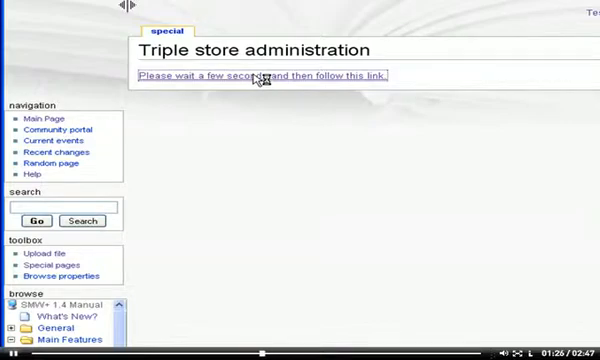
{"action": "left_click", "coordinate": [270, 77]}
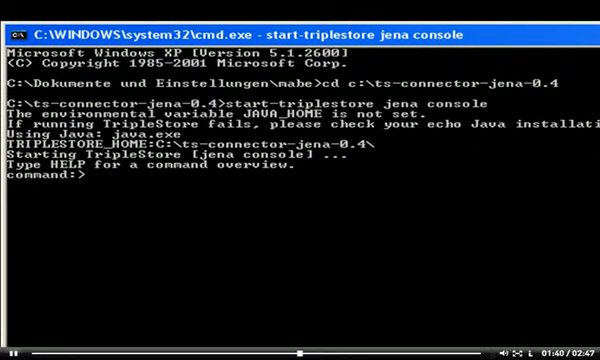
{"action": "type", "text": "set grap"}
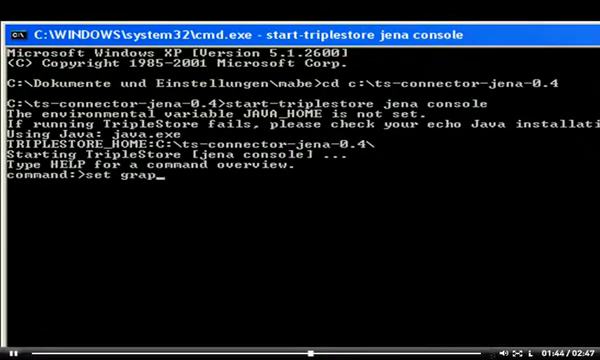
{"action": "type", "text": "h http:"}
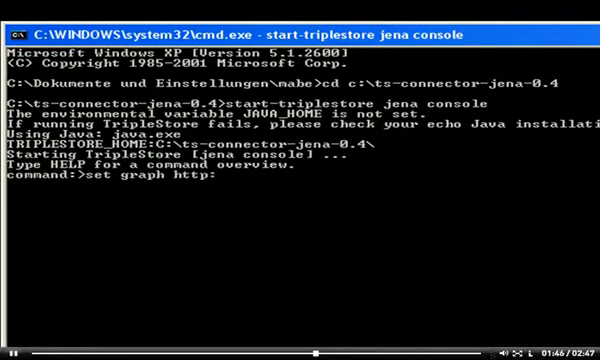
{"action": "type", "text": "//mywik"}
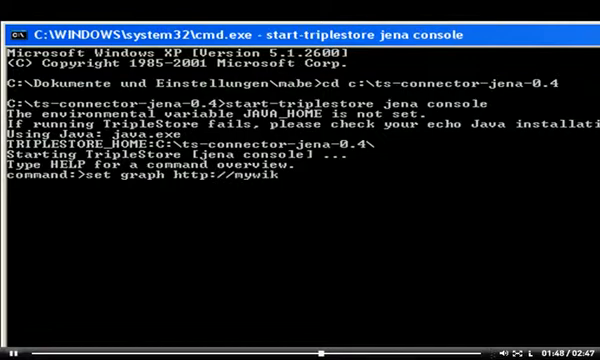
{"action": "type", "text": "i"}
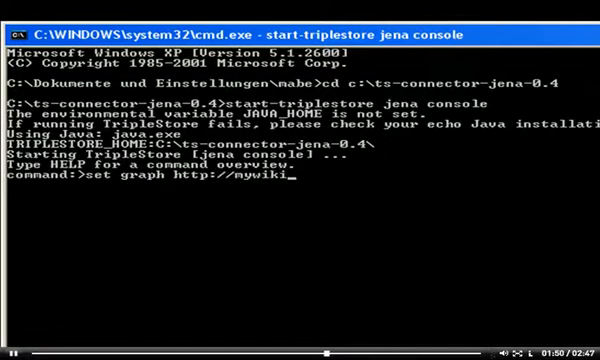
{"action": "key", "text": "Return"}
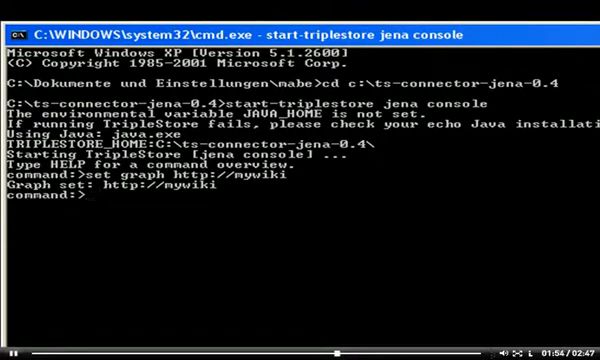
{"action": "type", "text": "show all"}
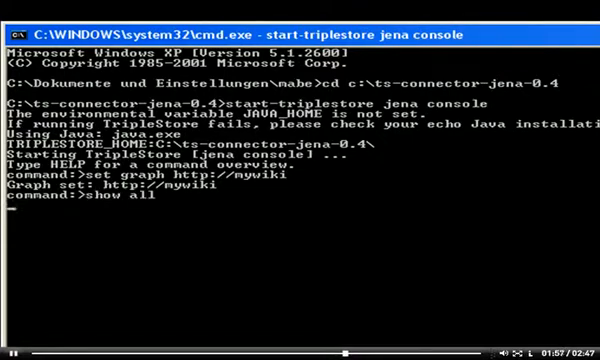
{"action": "key", "text": "Return"}
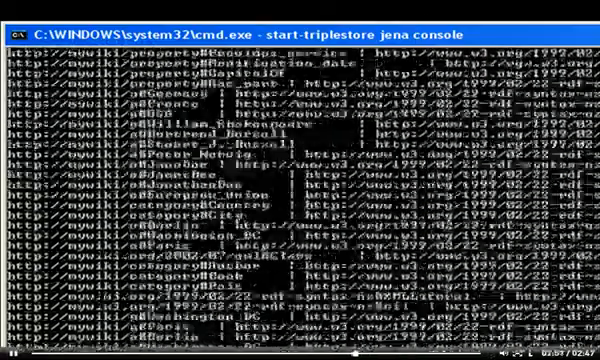
{"action": "scroll", "scroll_direction": "down", "scroll_amount": 3}
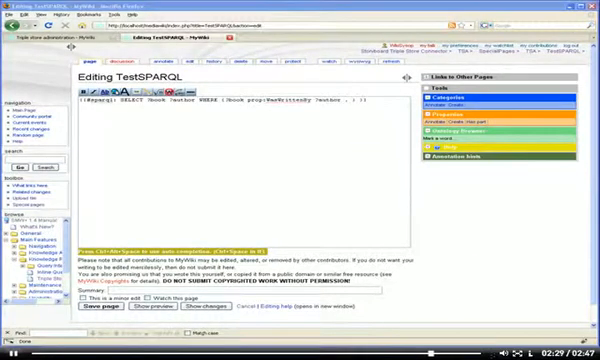
- Save the TestSPARQL page so its SPARQL query shows a Book and Author table
{"action": "left_click", "coordinate": [105, 307]}
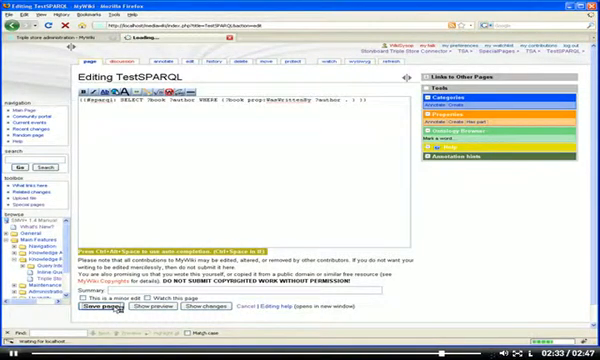
{"action": "left_click", "coordinate": [98, 311]}
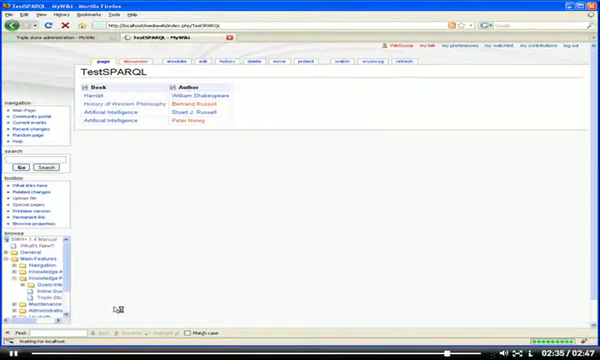